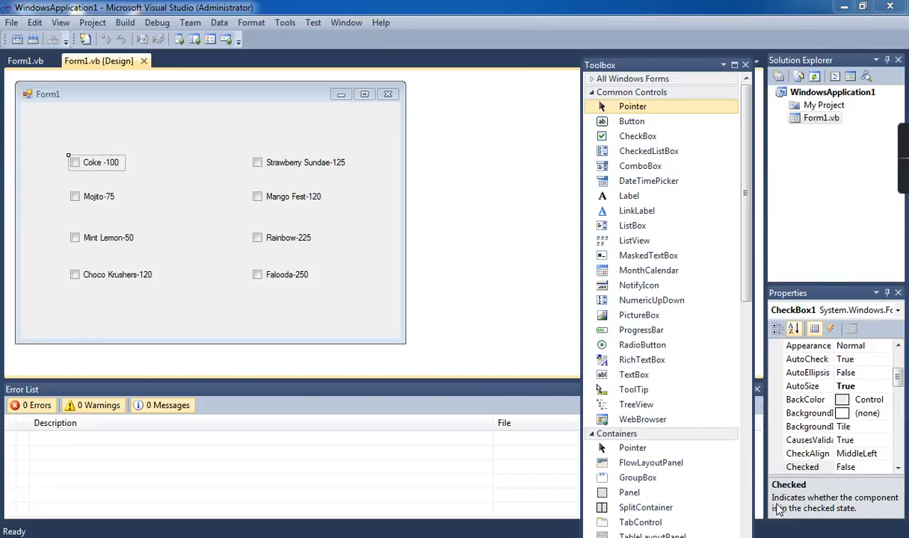
# - View the Form1.vb code and its CheckBox1 event list, leaving the Coke and Mojito handlers unchanged
pyautogui.click(637, 136)
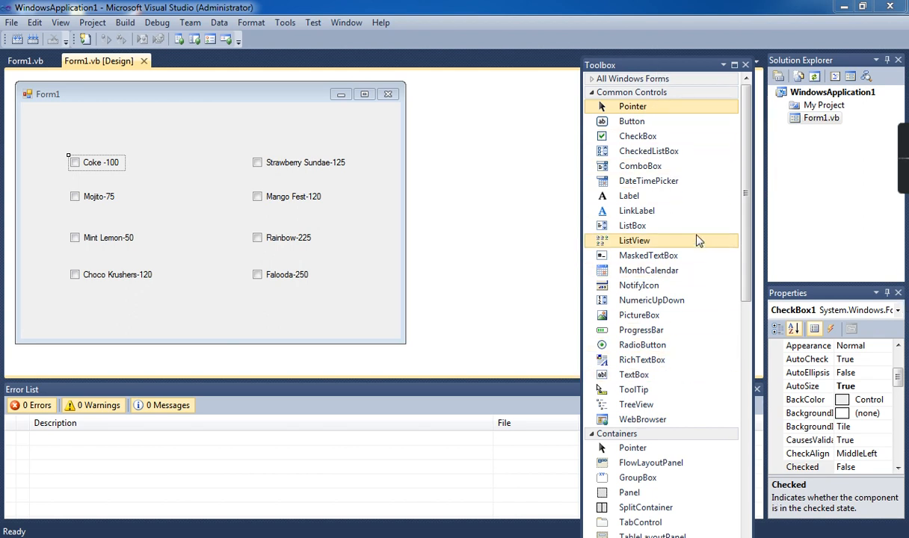
pyautogui.moveTo(661, 136)
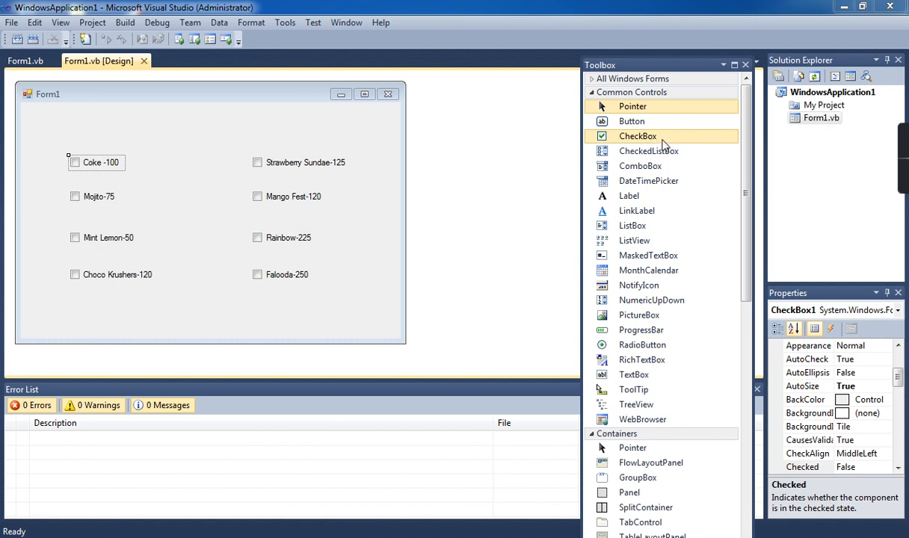
pyautogui.moveTo(635, 142)
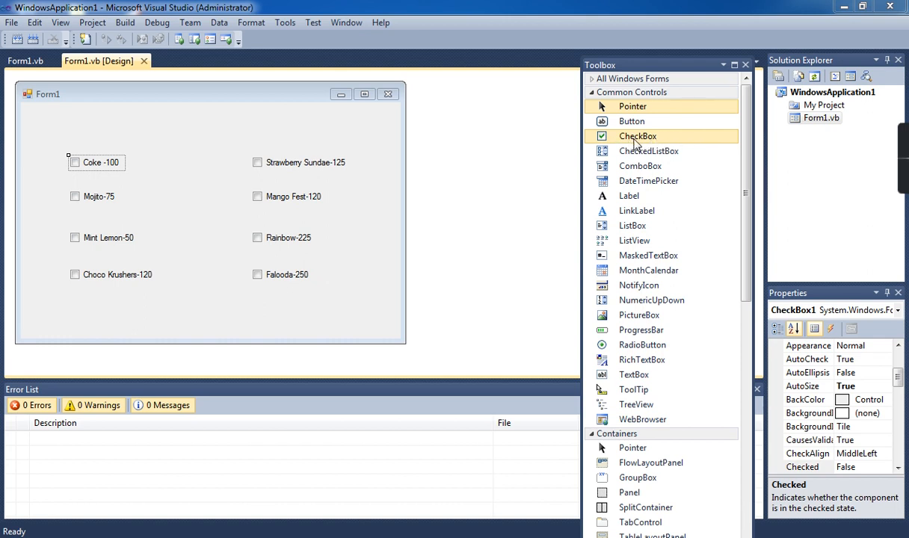
pyautogui.moveTo(645, 143)
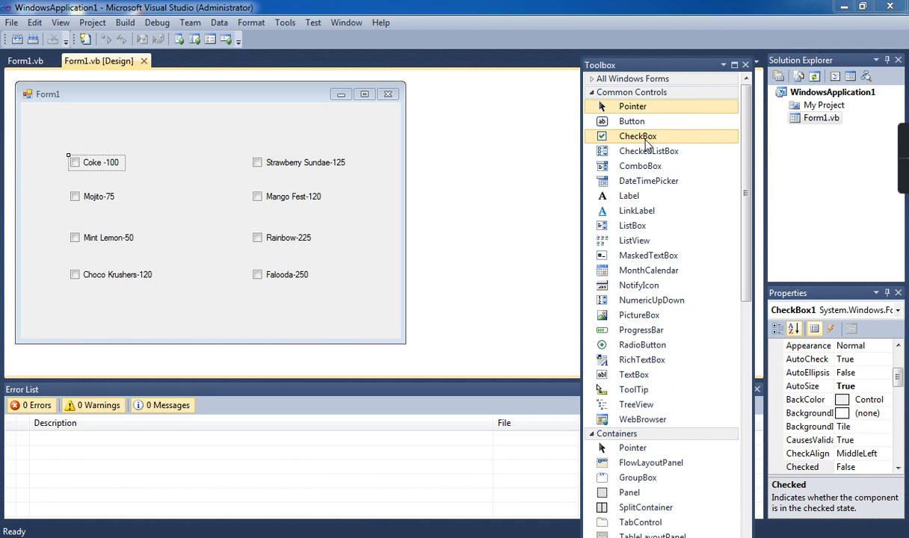
pyautogui.moveTo(678, 145)
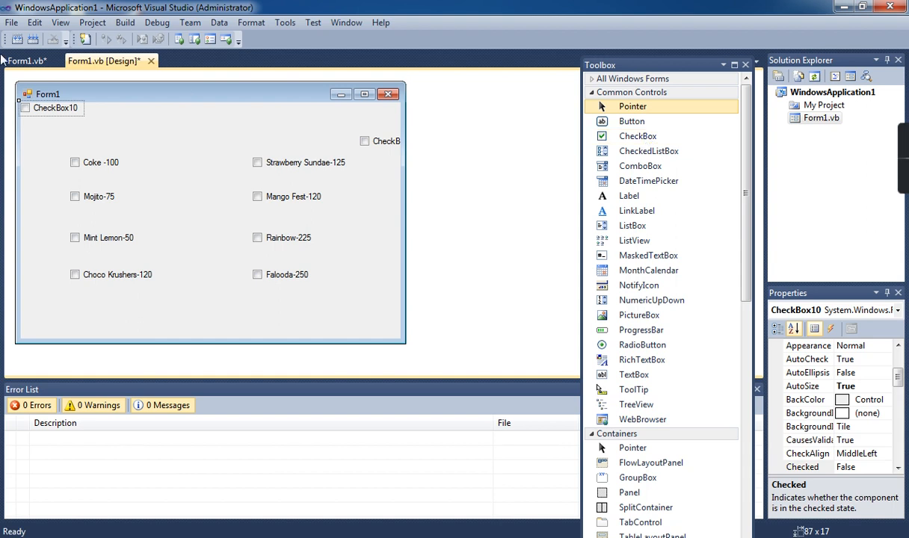
pyautogui.moveTo(72, 109)
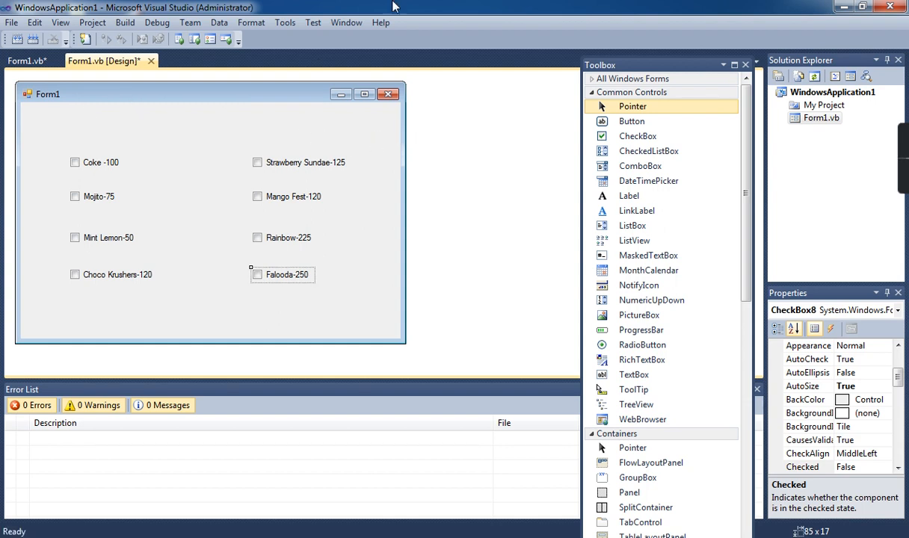
pyautogui.moveTo(134, 146)
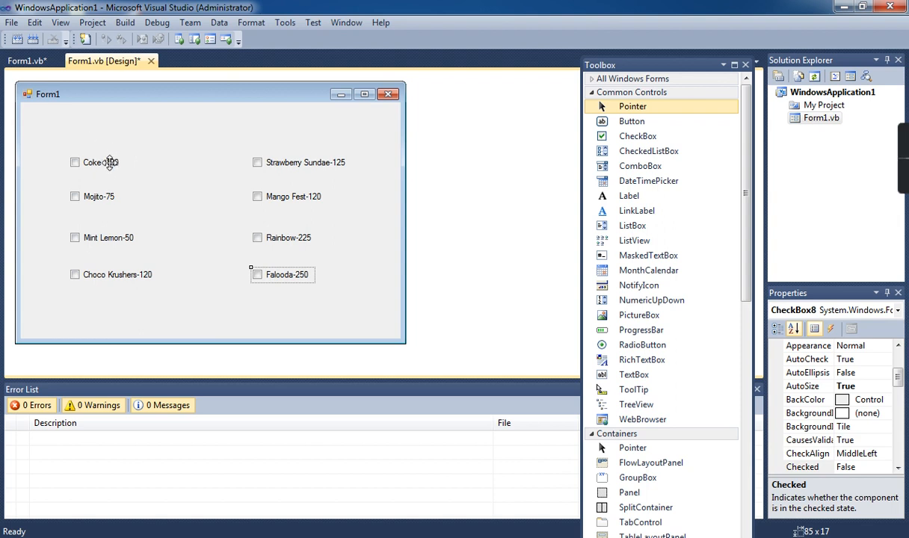
pyautogui.moveTo(134, 177)
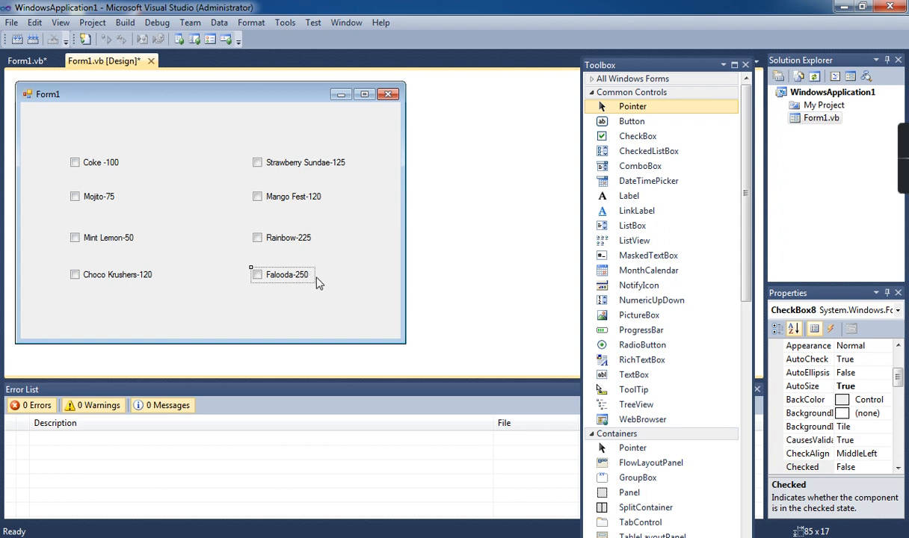
pyautogui.moveTo(164, 241)
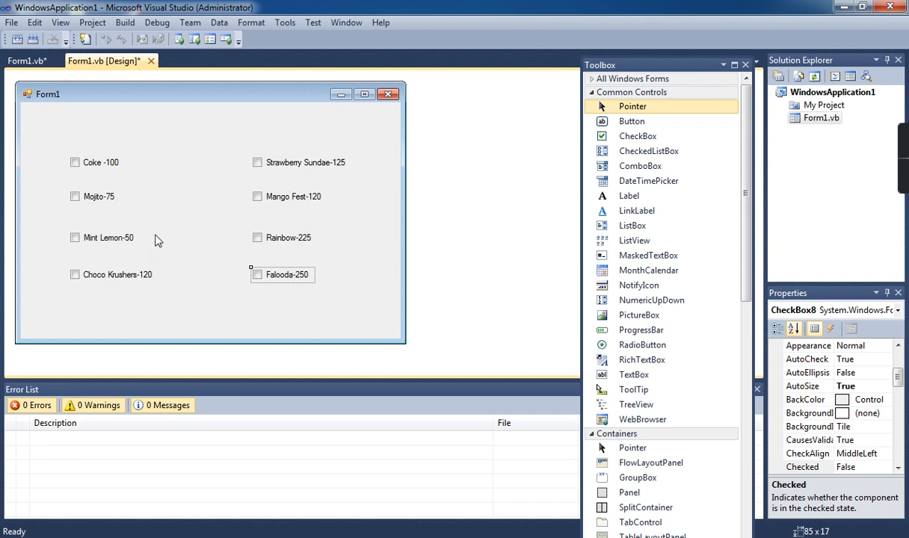
pyautogui.moveTo(107, 175)
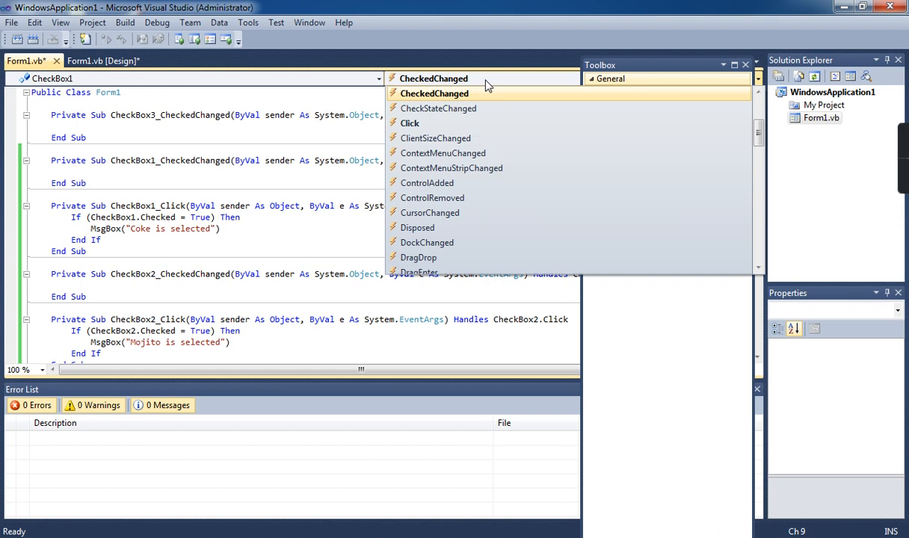
pyautogui.moveTo(436, 138)
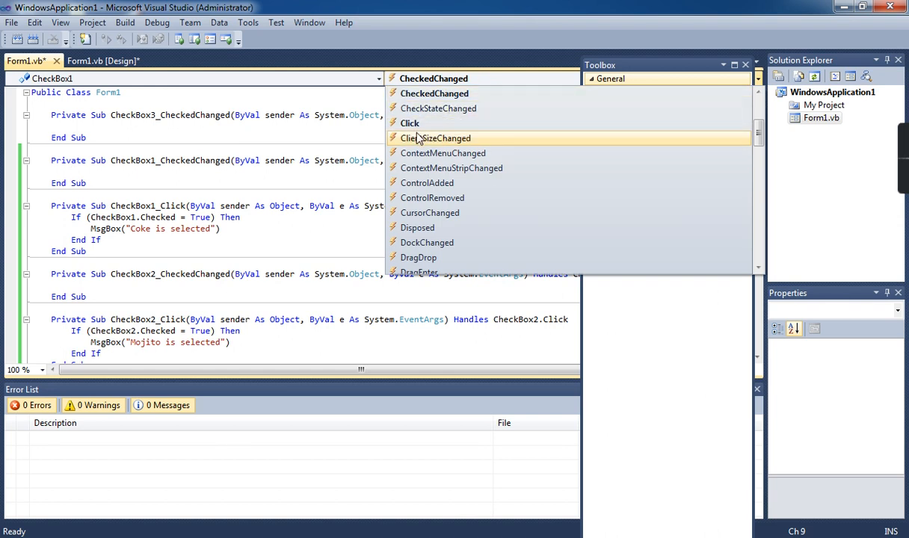
pyautogui.click(432, 78)
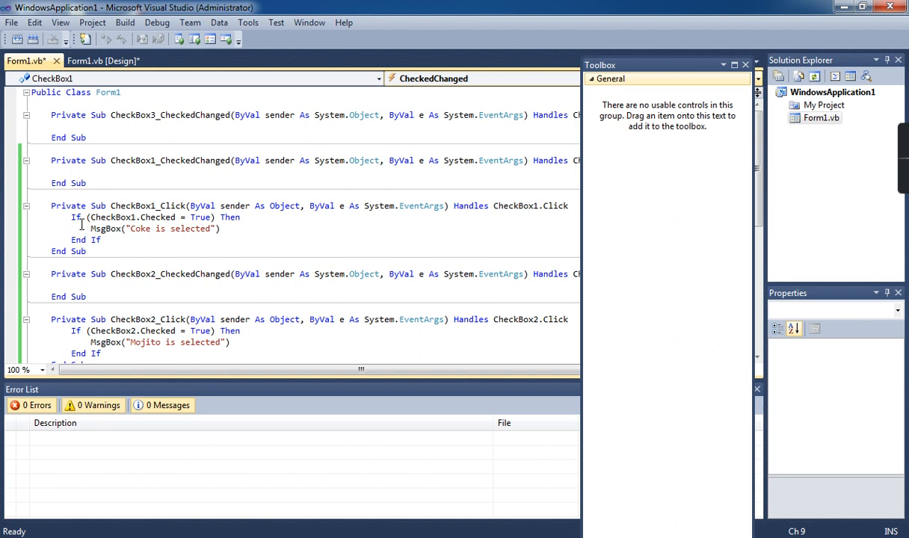
pyautogui.moveTo(99, 217)
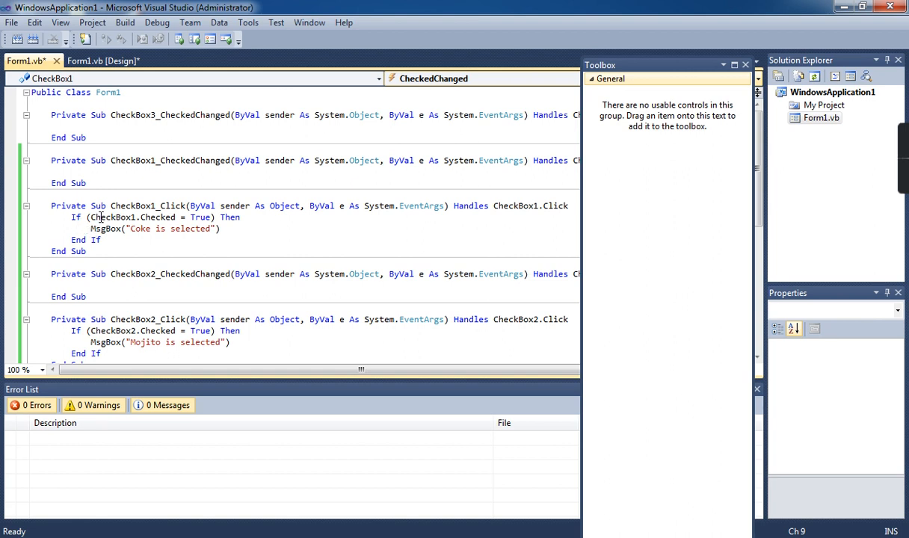
pyautogui.moveTo(200, 217)
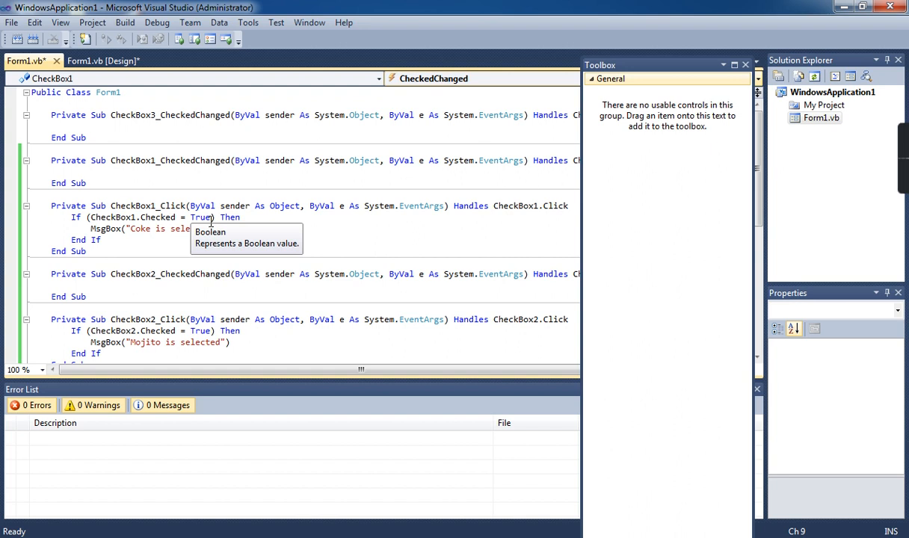
pyautogui.moveTo(196, 216)
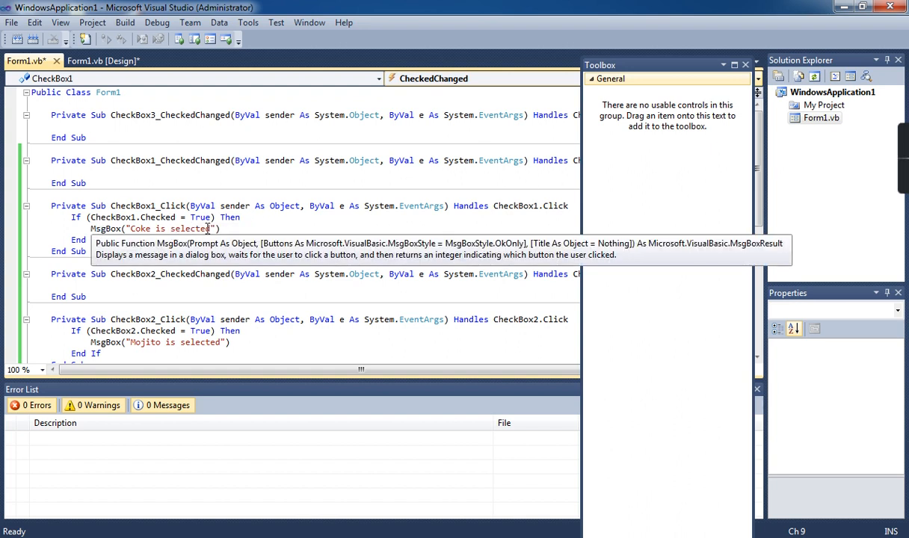
pyautogui.moveTo(180, 179)
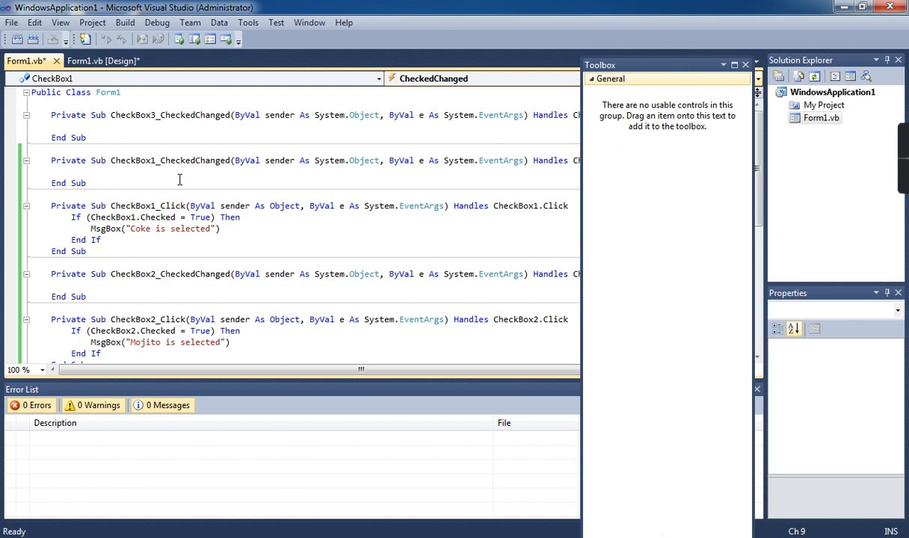
pyautogui.click(102, 61)
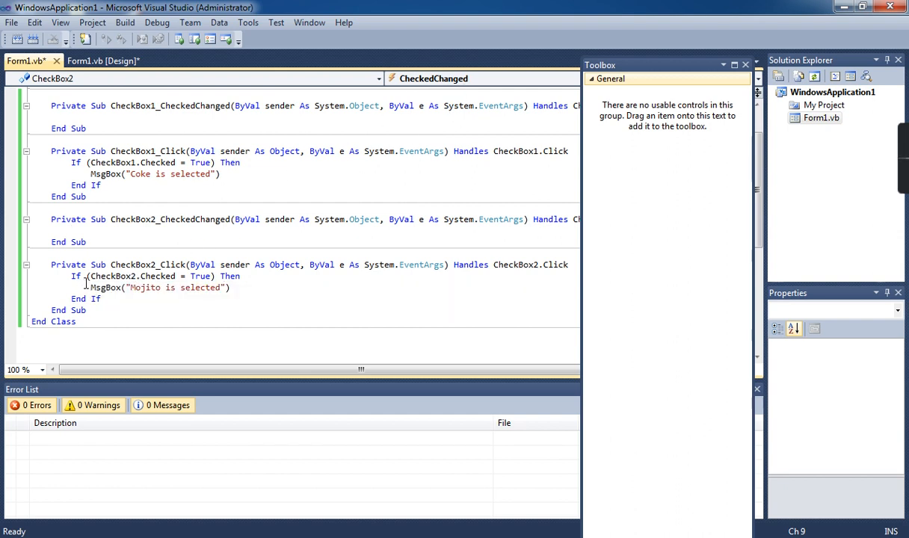
pyautogui.moveTo(112, 275)
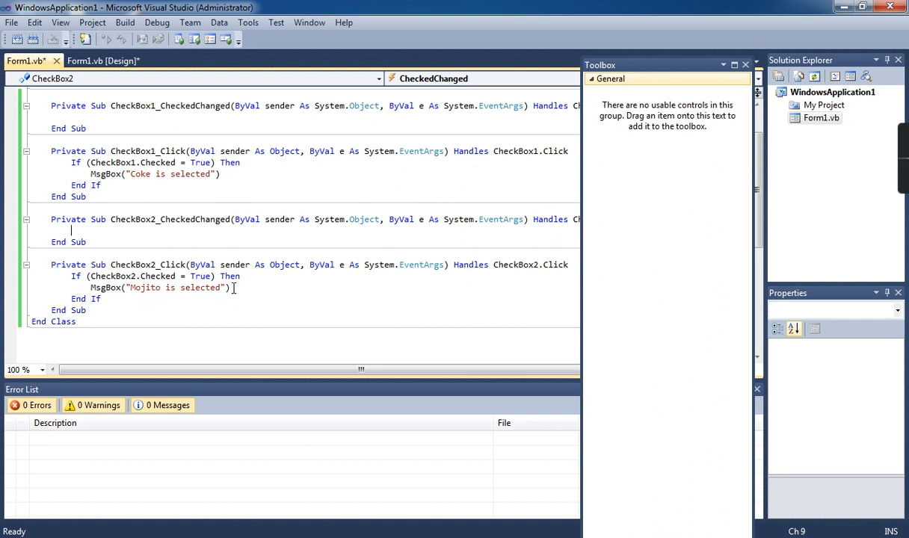
pyautogui.moveTo(250, 278)
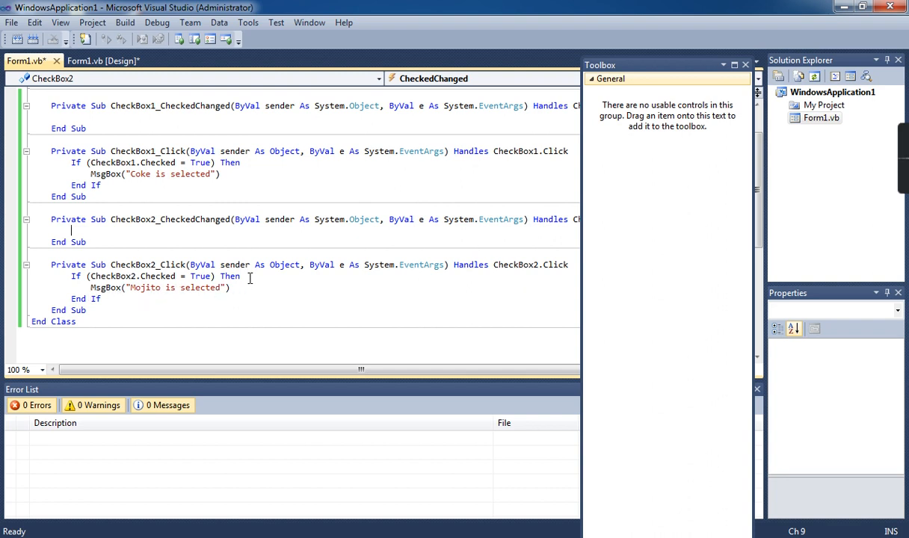
pyautogui.moveTo(243, 276)
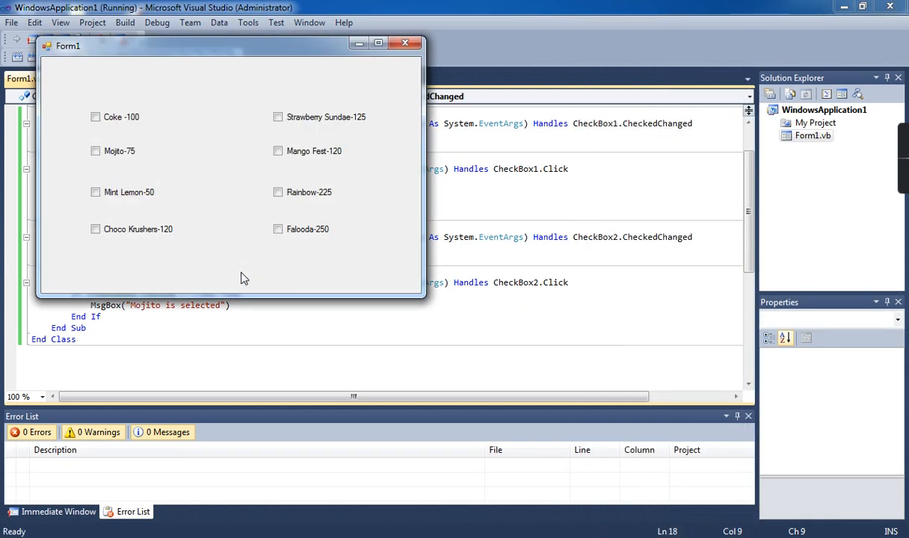
# - Tick Coke -100 in the running Form1 and dismiss the 'Coke is selected' message
pyautogui.click(96, 116)
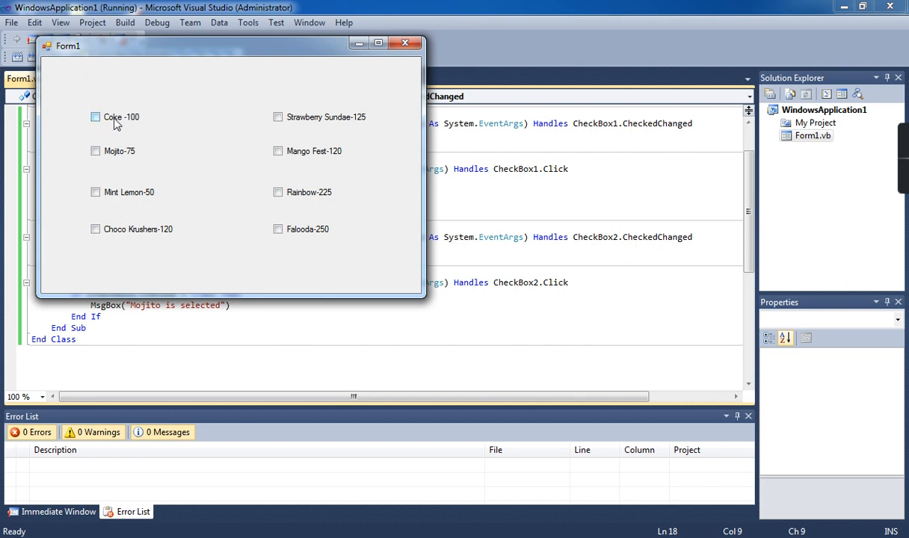
pyautogui.click(95, 116)
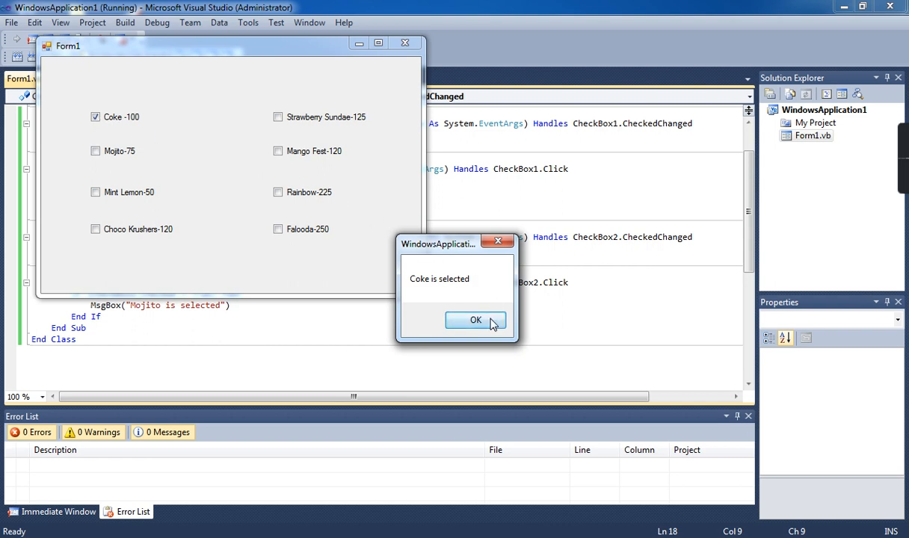
pyautogui.moveTo(487, 291)
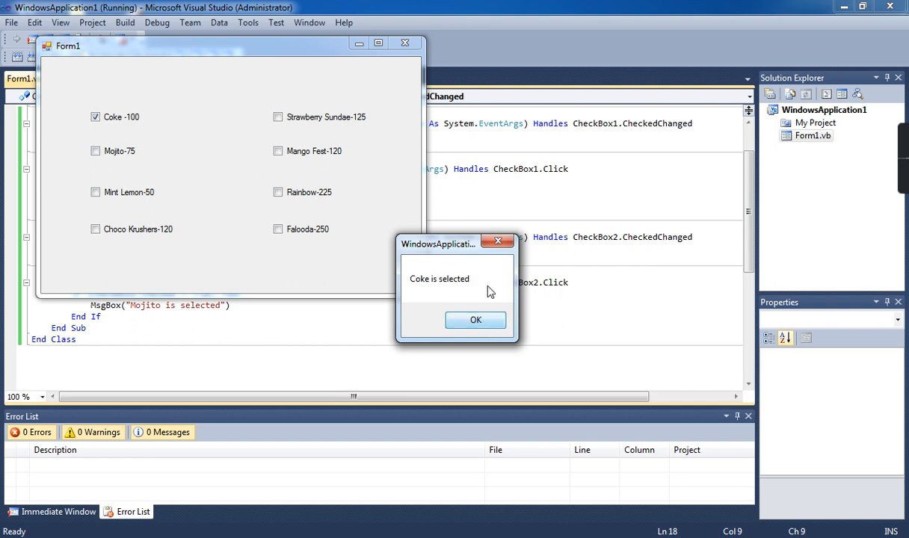
pyautogui.click(475, 319)
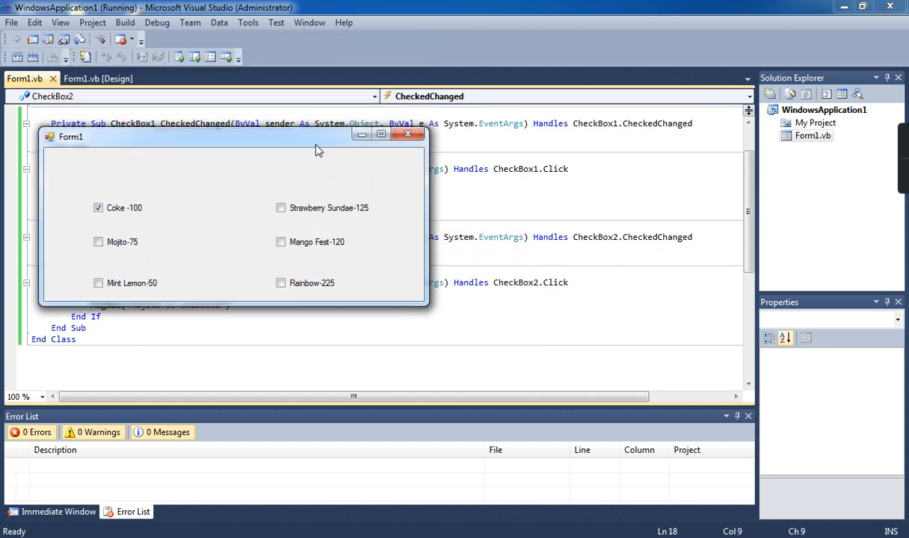
# - Move the form beside the code, tick Mojito-75, dismiss its message, then tick Mint Lemon-50
pyautogui.moveTo(232, 136); pyautogui.dragTo(604, 208)
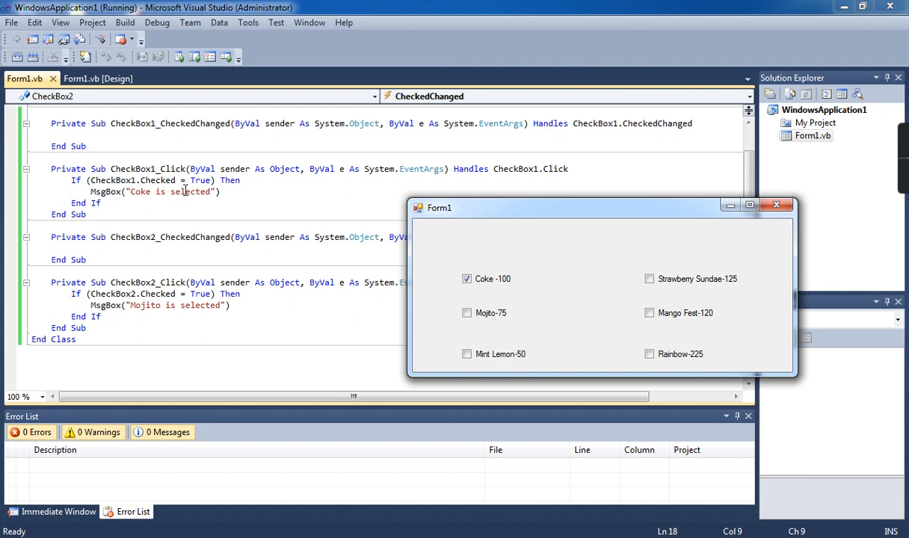
pyautogui.moveTo(649, 375)
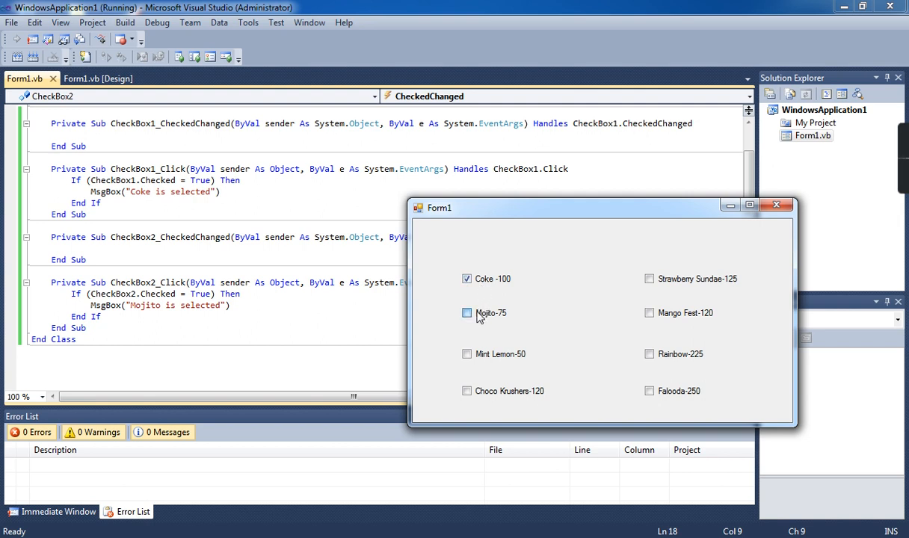
pyautogui.click(466, 313)
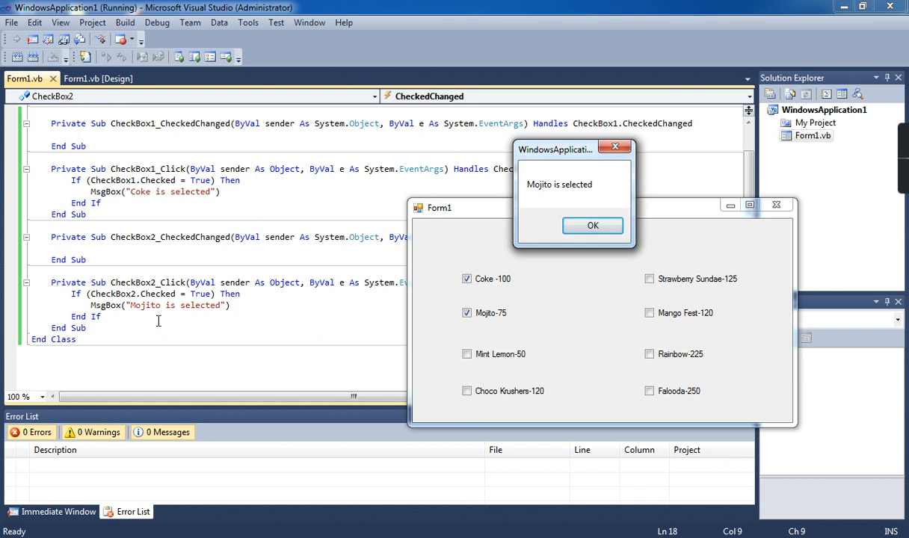
pyautogui.moveTo(214, 310)
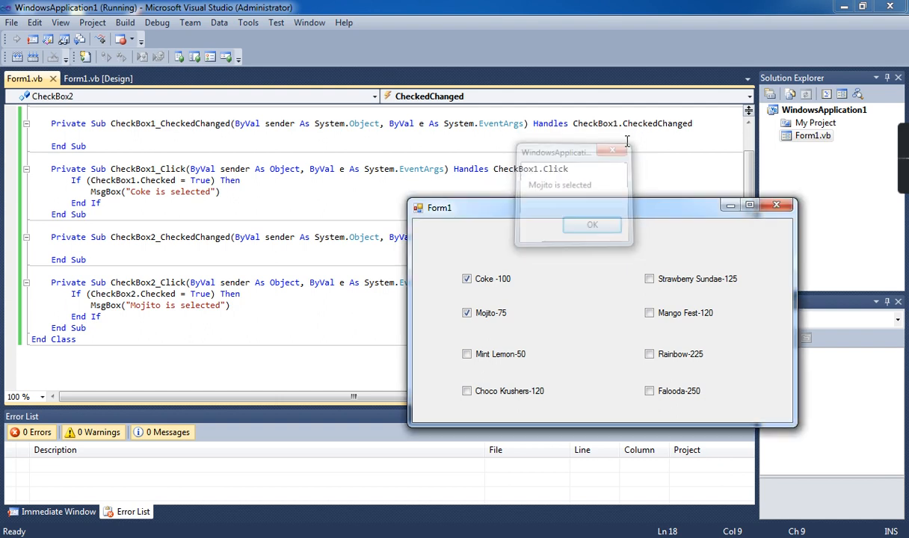
pyautogui.click(591, 225)
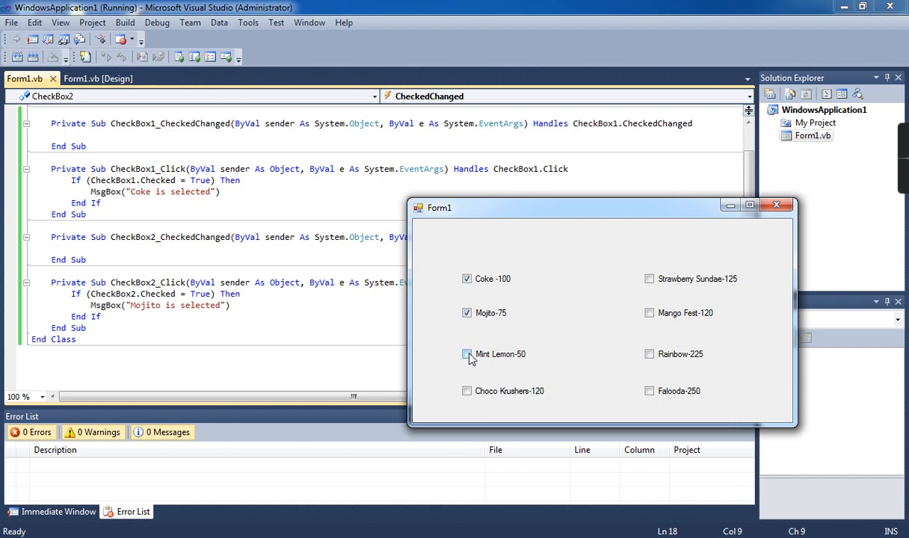
pyautogui.click(466, 354)
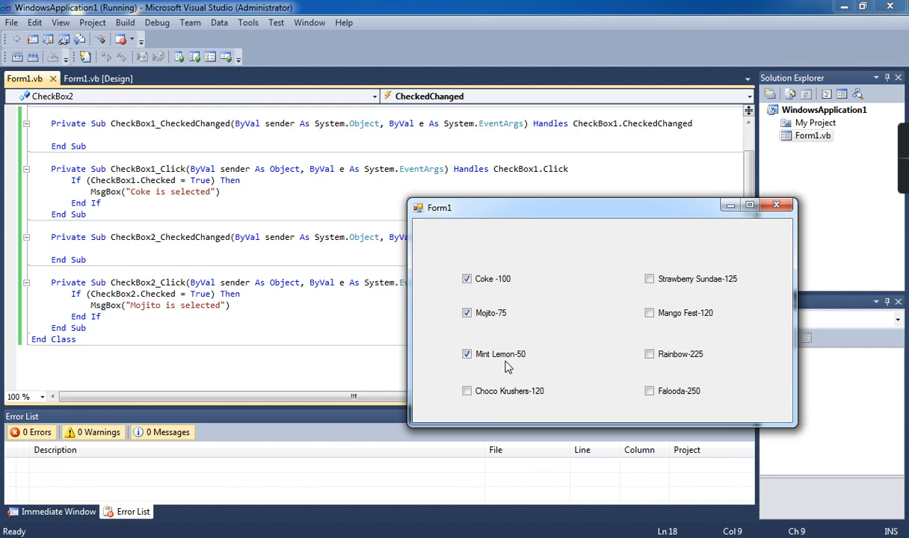